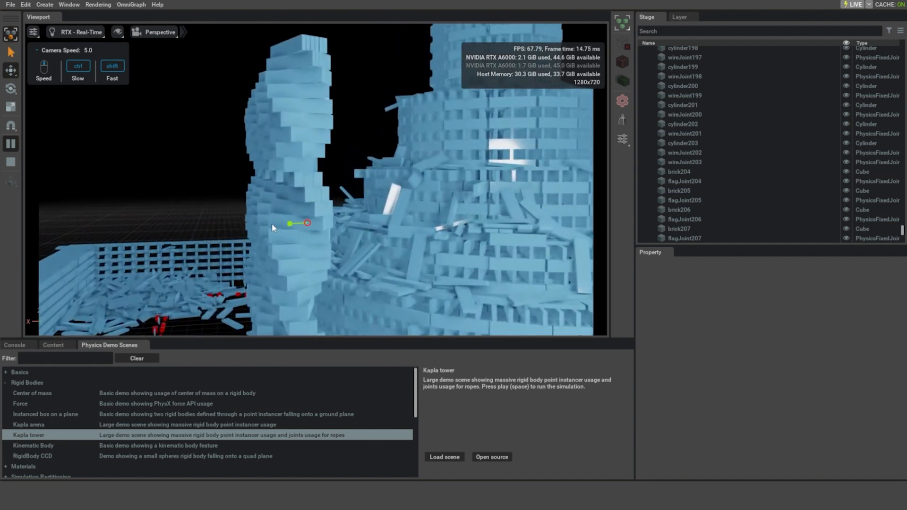
Load the Kinematic Body demo scene and enable Body Linear Velocity debug lines
{"action": "left_click_drag", "start_coordinate": [306, 223], "coordinate": [509, 193]}
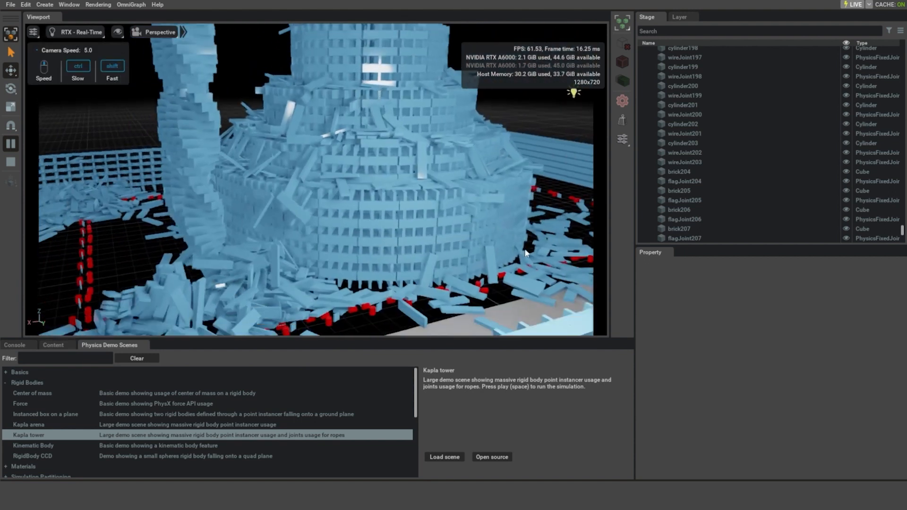
{"action": "left_click", "coordinate": [33, 445]}
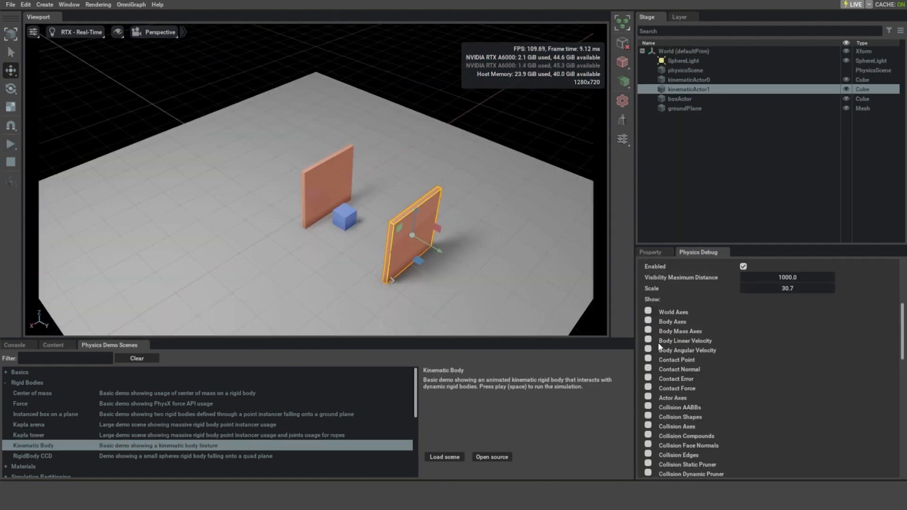
{"action": "left_click", "coordinate": [647, 340]}
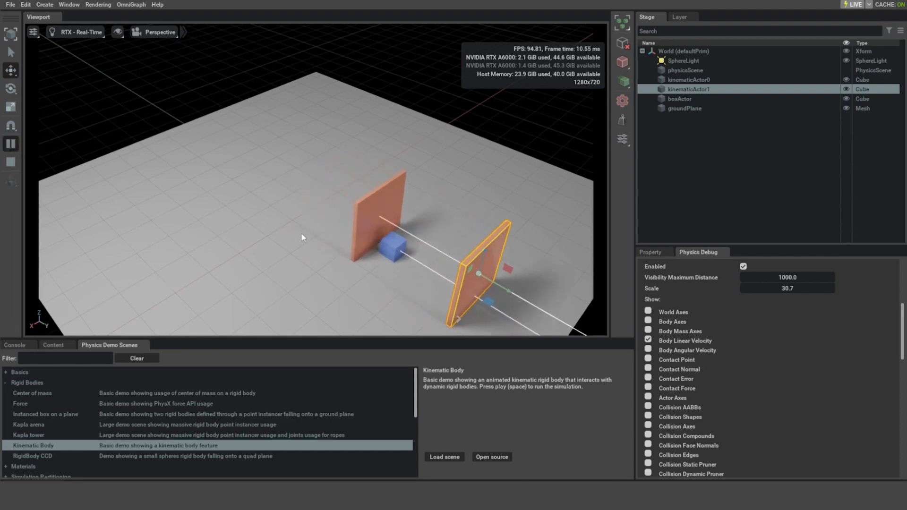